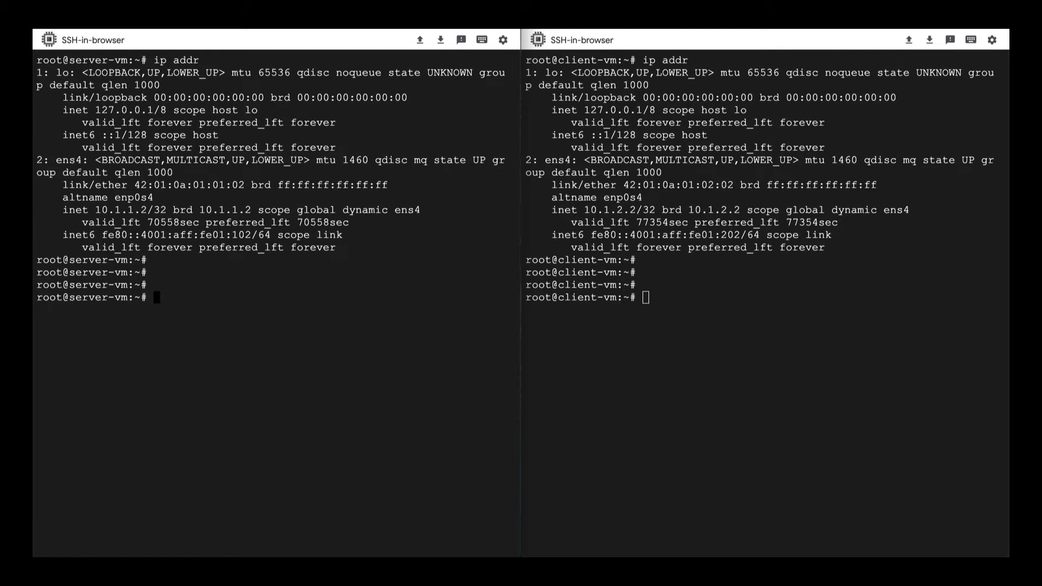
Step: Start an iperf3 server on port 5000 on server-vm and connect from client-vm to 10.1.1.2:5000
type("iperf3 -s -p")
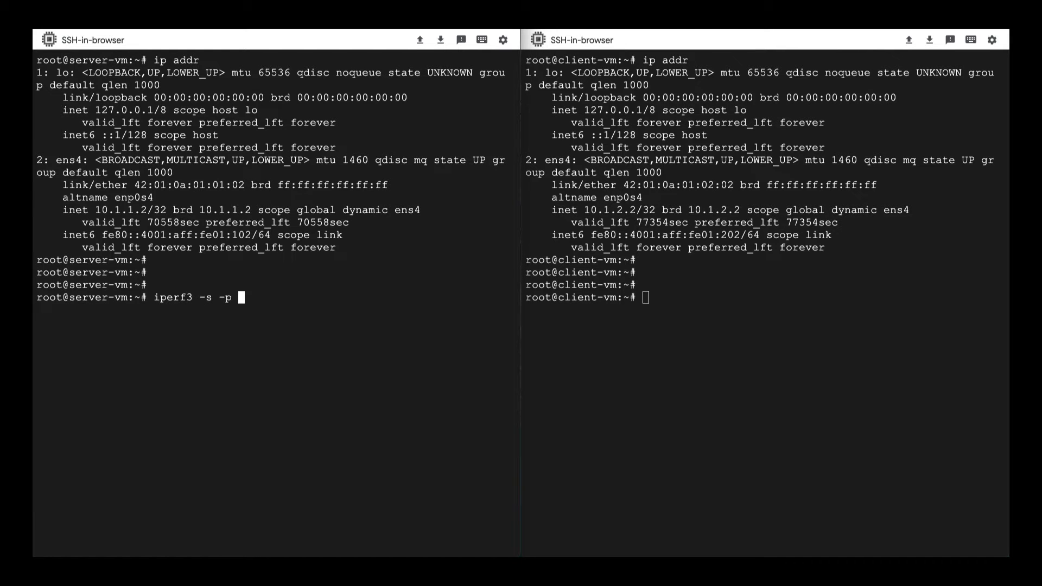
type("5000")
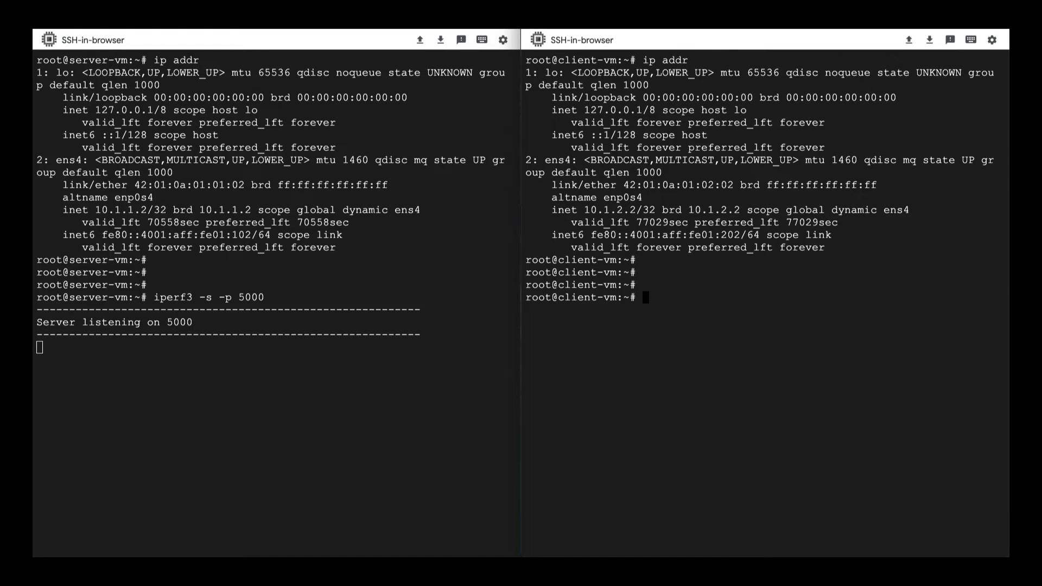
type("iperf3 -c")
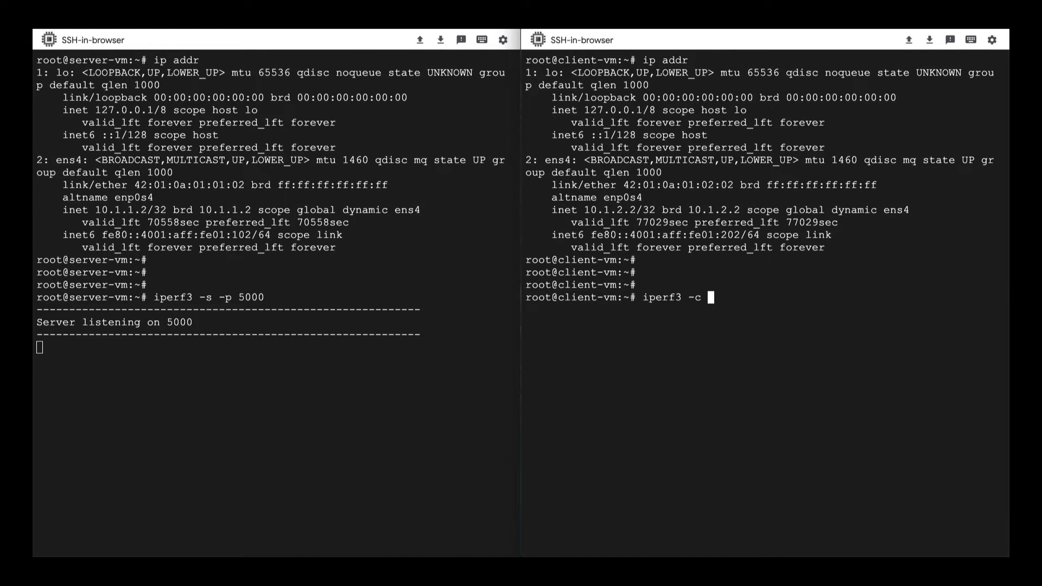
type("10.1.1.2")
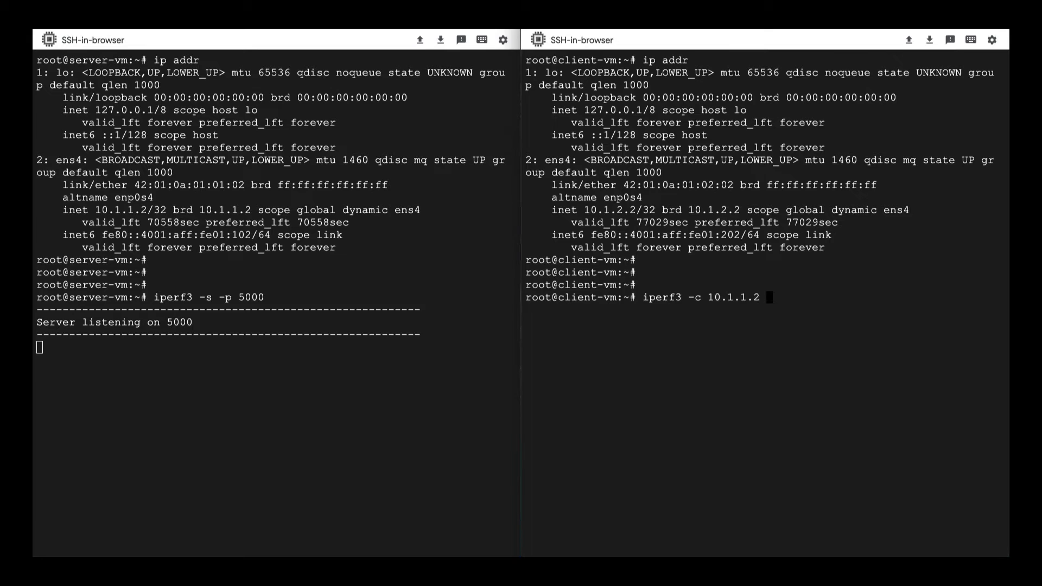
type("-p 5000")
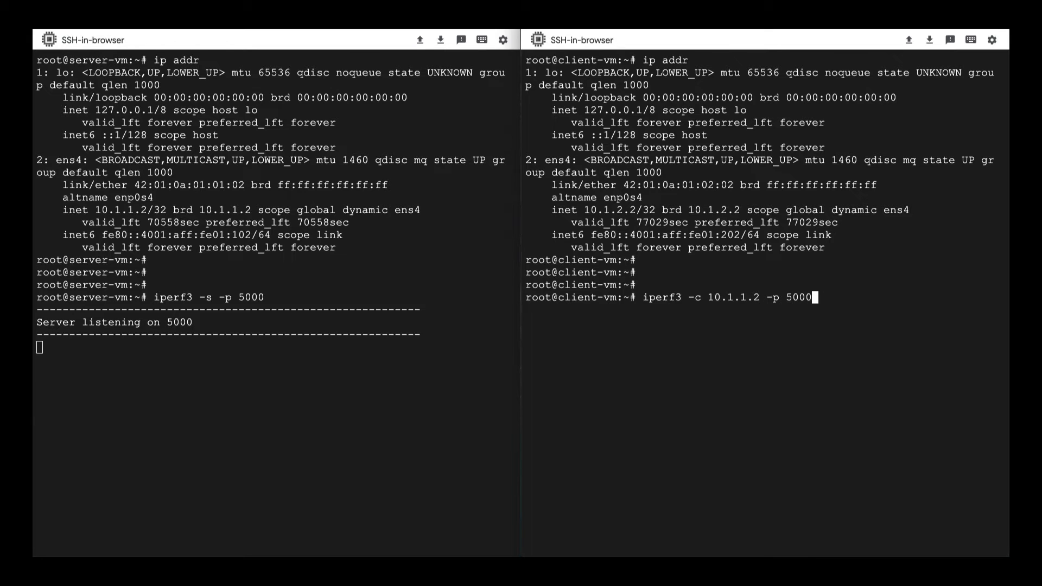
Step: Stop the stalled iperf3 client and server with Ctrl+Z, then ping 10.1.1.2
key("ctrl+z")
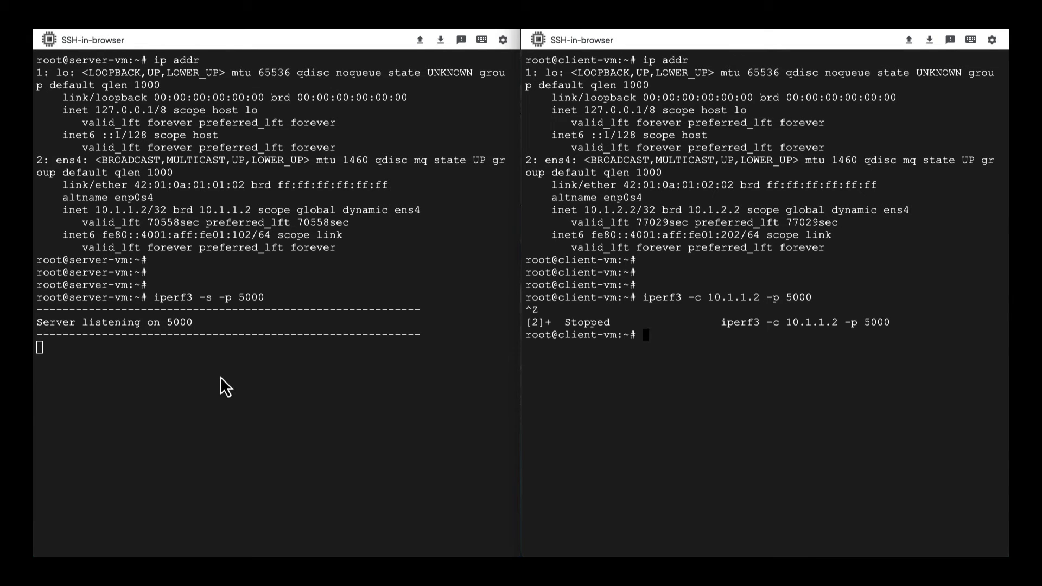
key("ctrl+z")
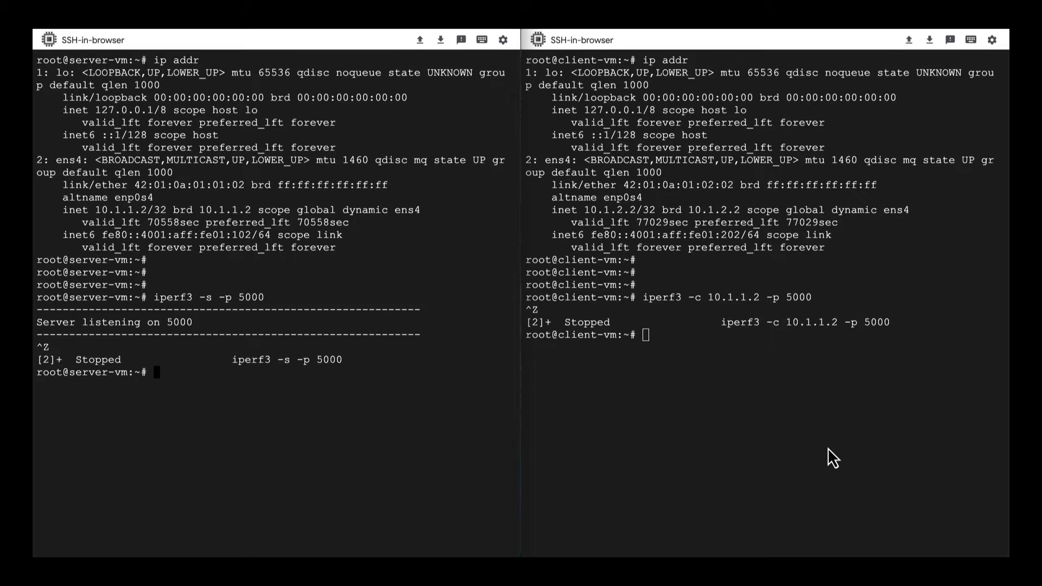
type("ping")
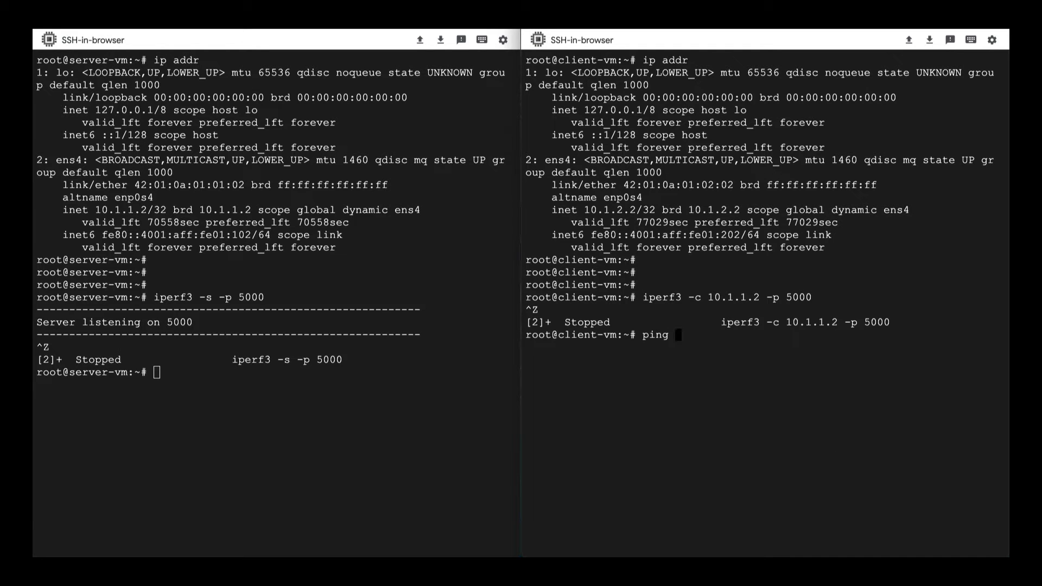
type("10.1.1.2")
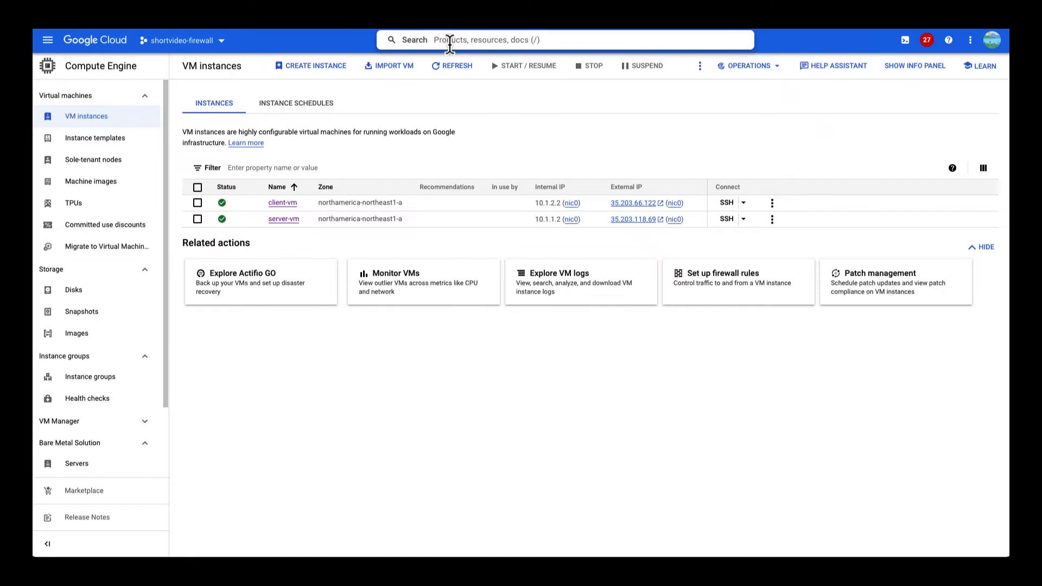
Step: Search the console for 'vpc networks' and land on the VPC networks page with blue and green
type("vm")
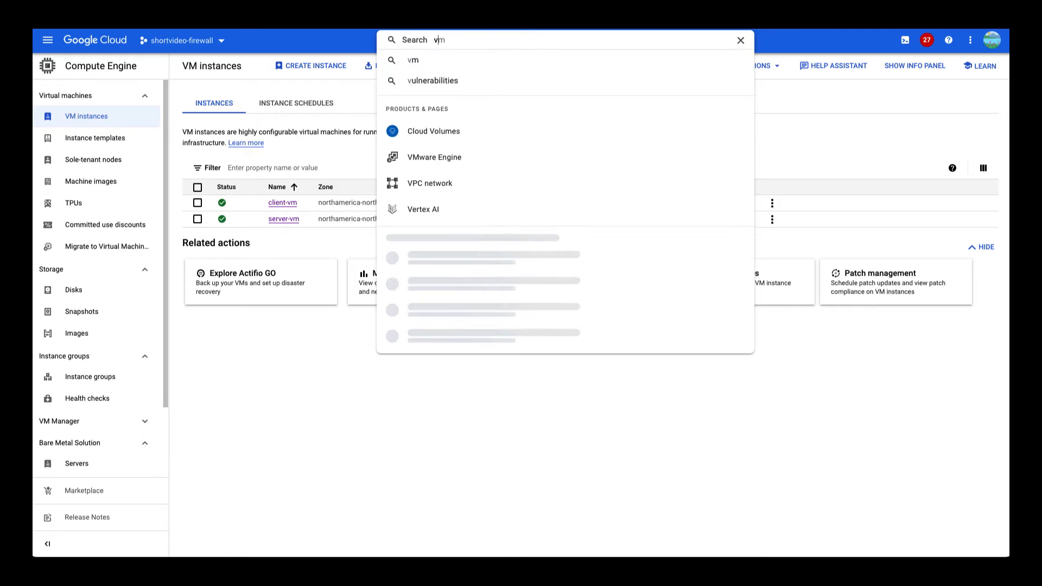
type("vpc networks")
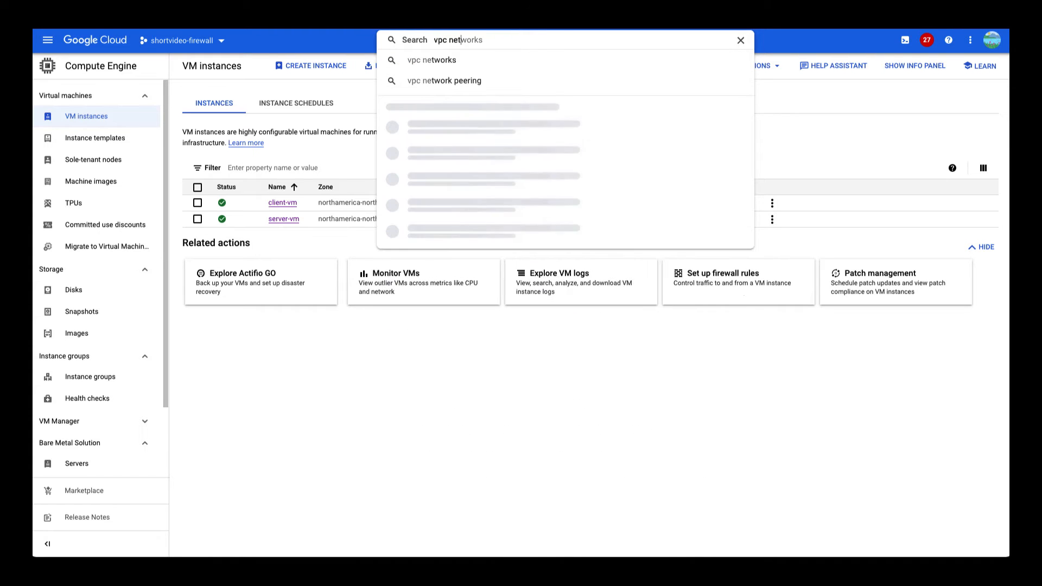
type("s")
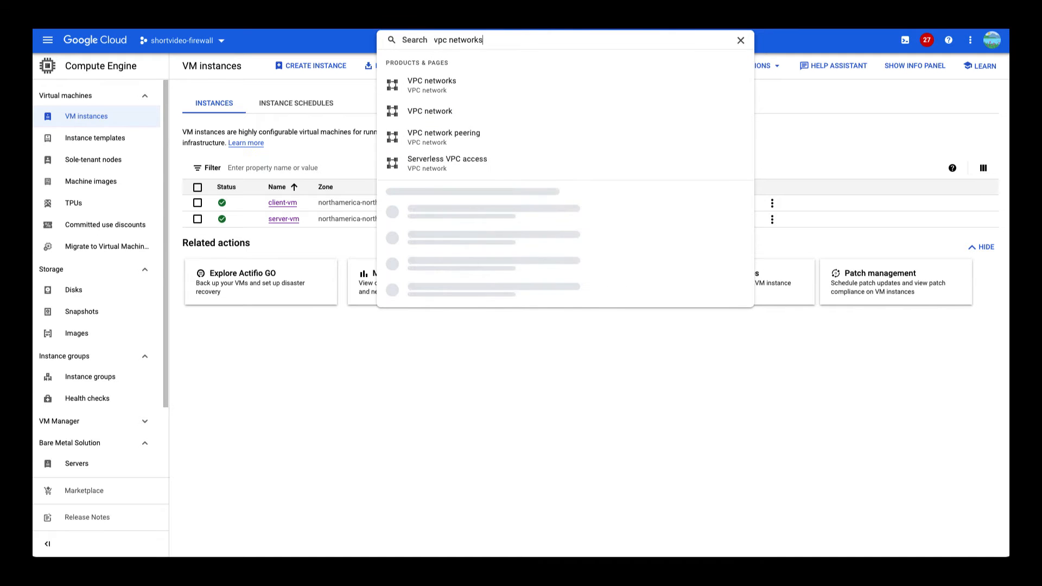
left_click(432, 84)
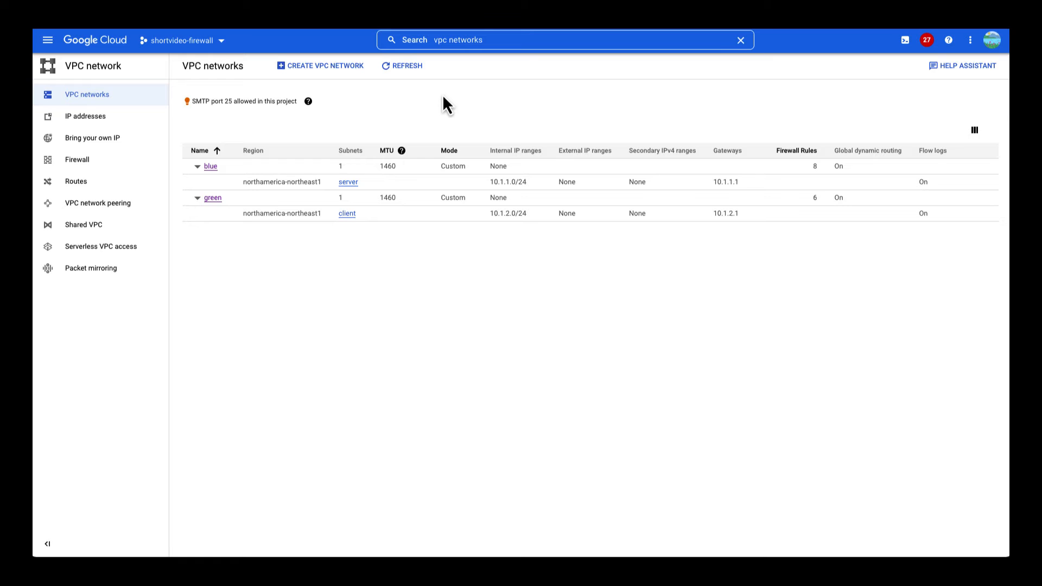
Step: List the VPC firewall rules sorted by Name and view the allow-everything rule's details
left_click(76, 159)
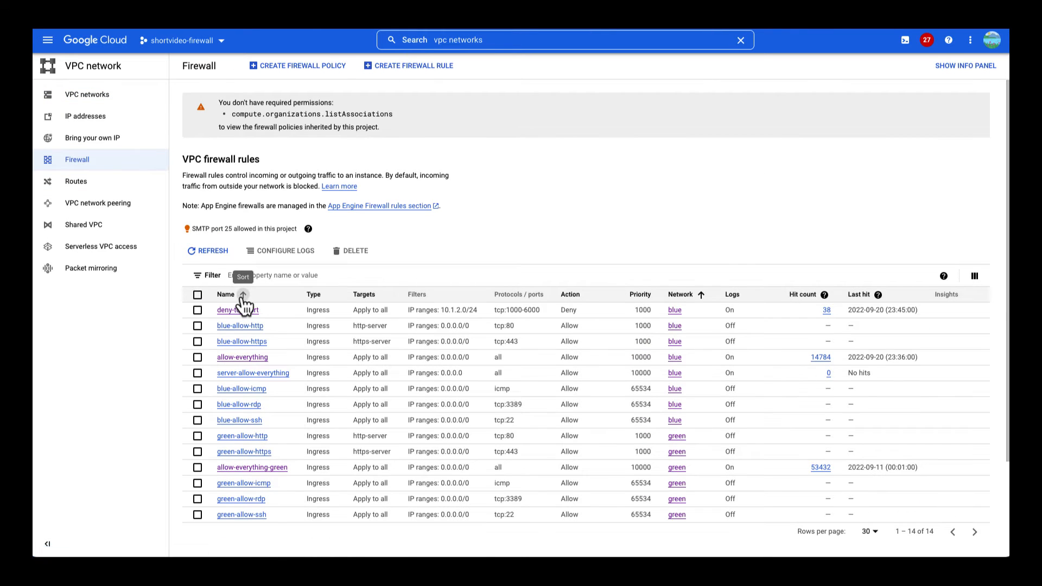
left_click(243, 294)
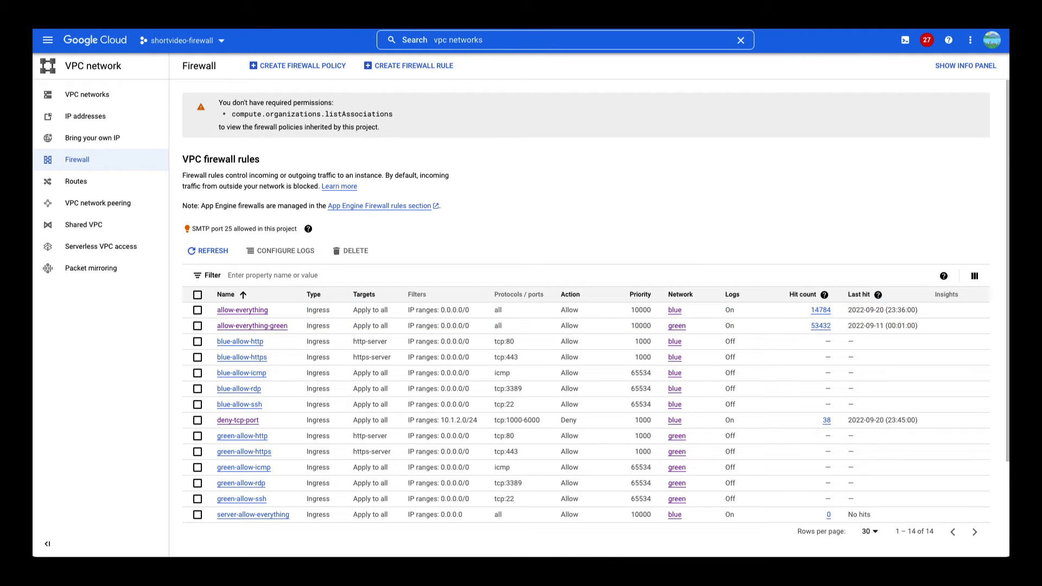
left_click(242, 309)
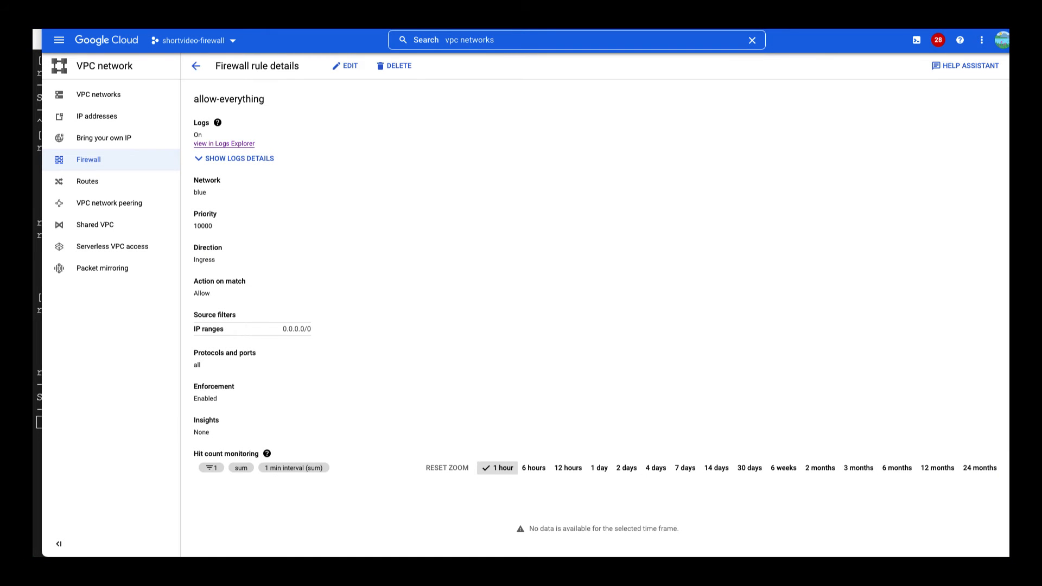
Step: Run the allow-everything rule's log query in Logs Explorer, showing all entries DENIED
left_click(224, 143)
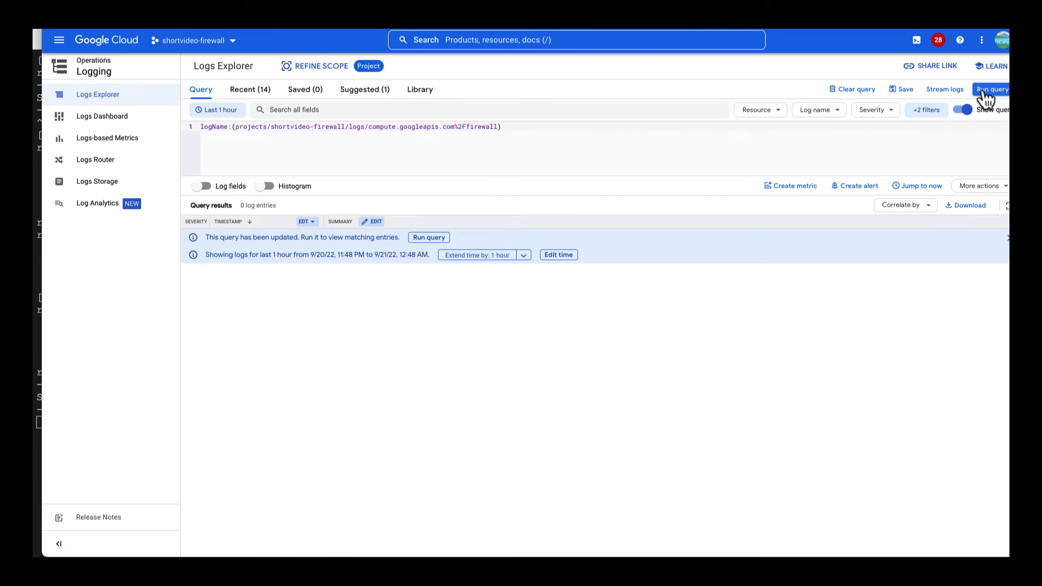
left_click(989, 89)
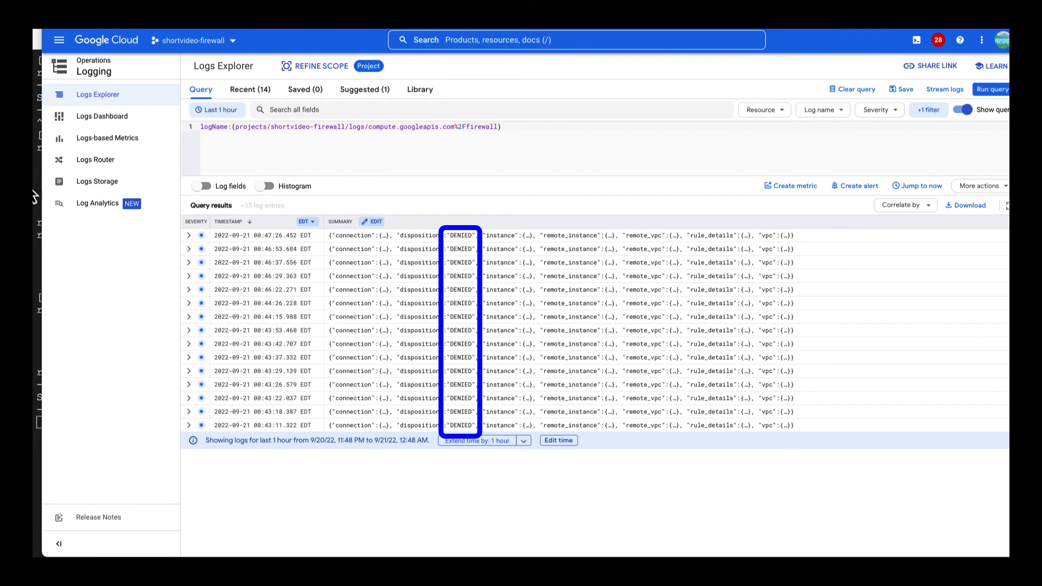
Step: Expand the newest denied entry with nested fields to see port 5000 traffic blocked by a DENY rule
left_click(189, 236)
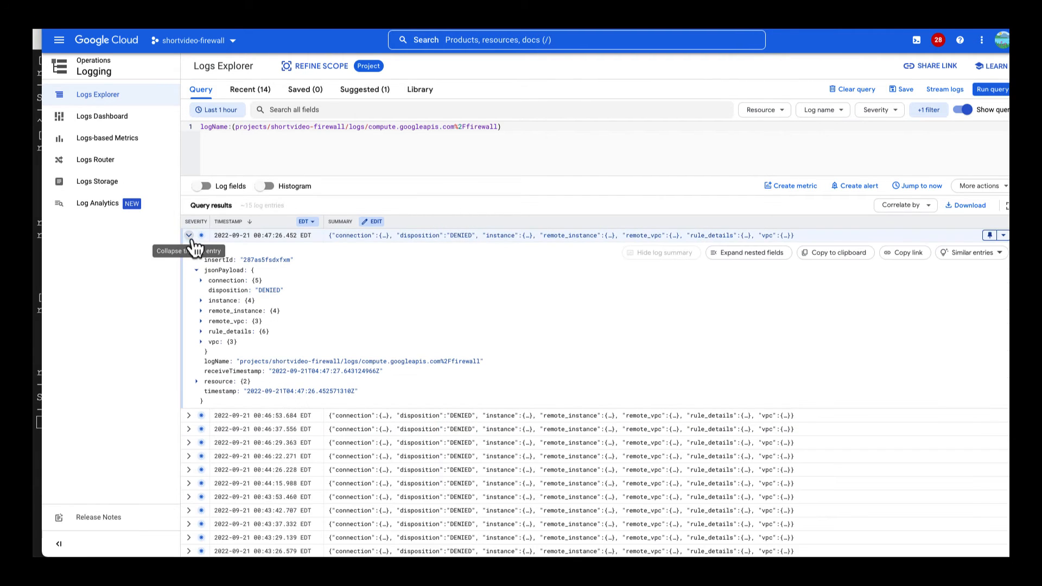
left_click(748, 252)
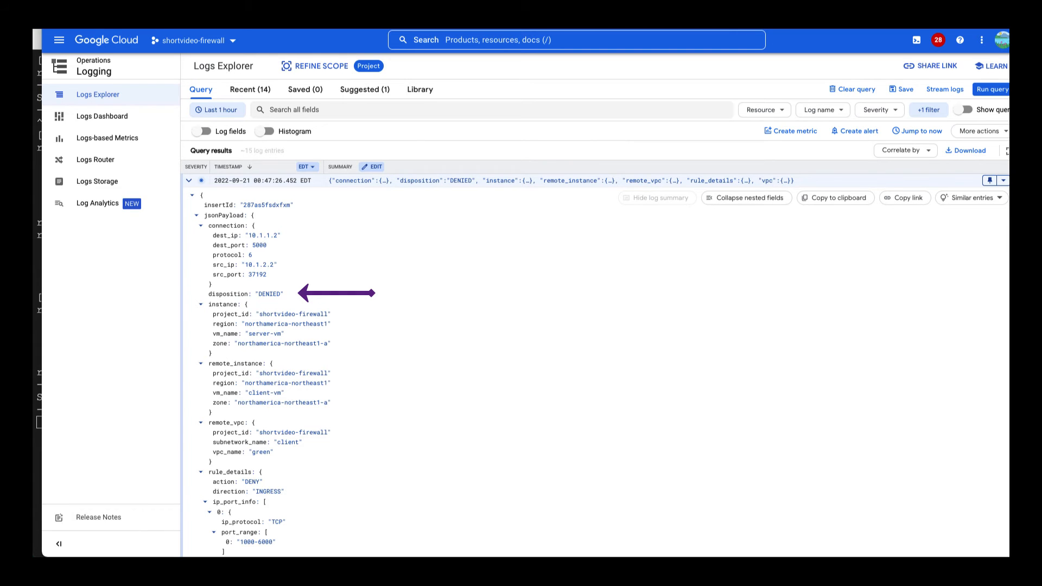
scroll("down", 3)
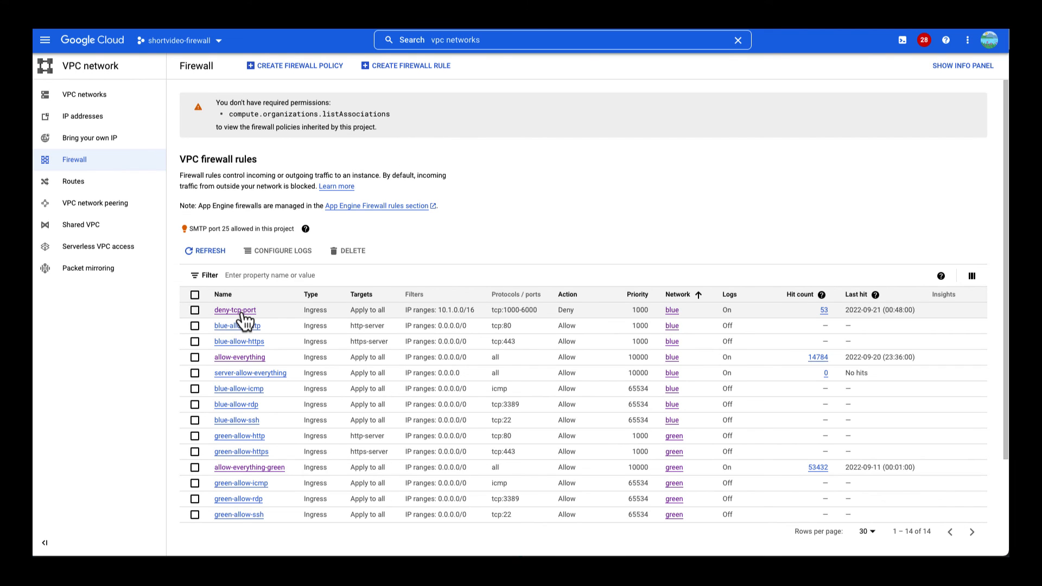
Step: Bring the deny-tcp-port rule into edit mode, priority still at 1000
left_click(234, 309)
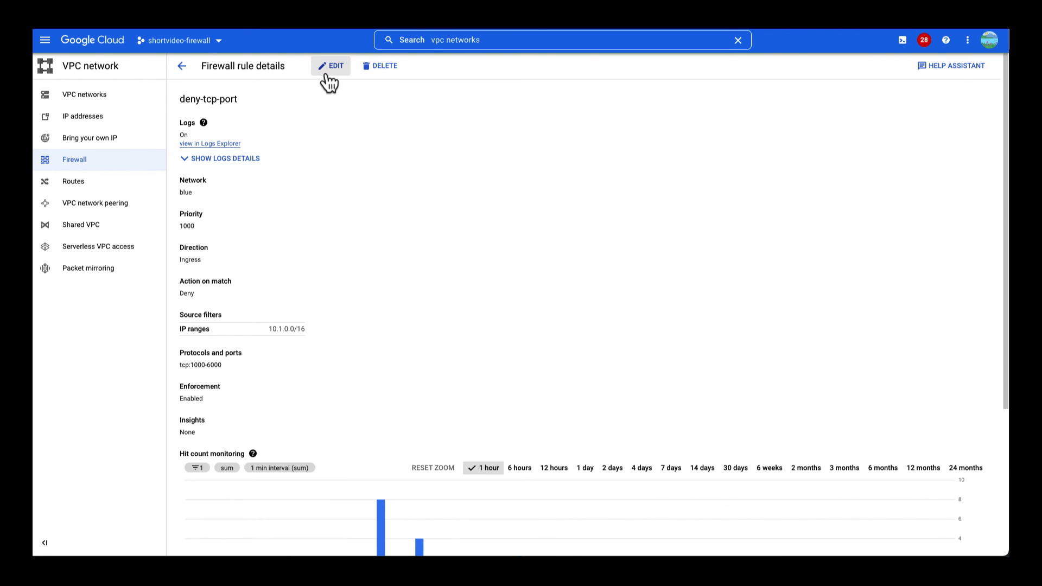
left_click(330, 65)
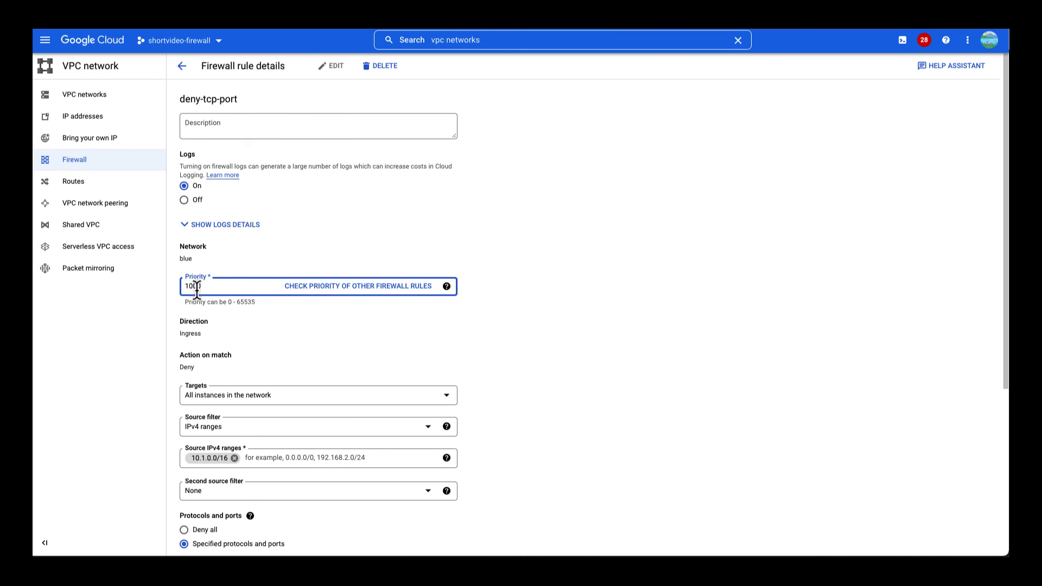